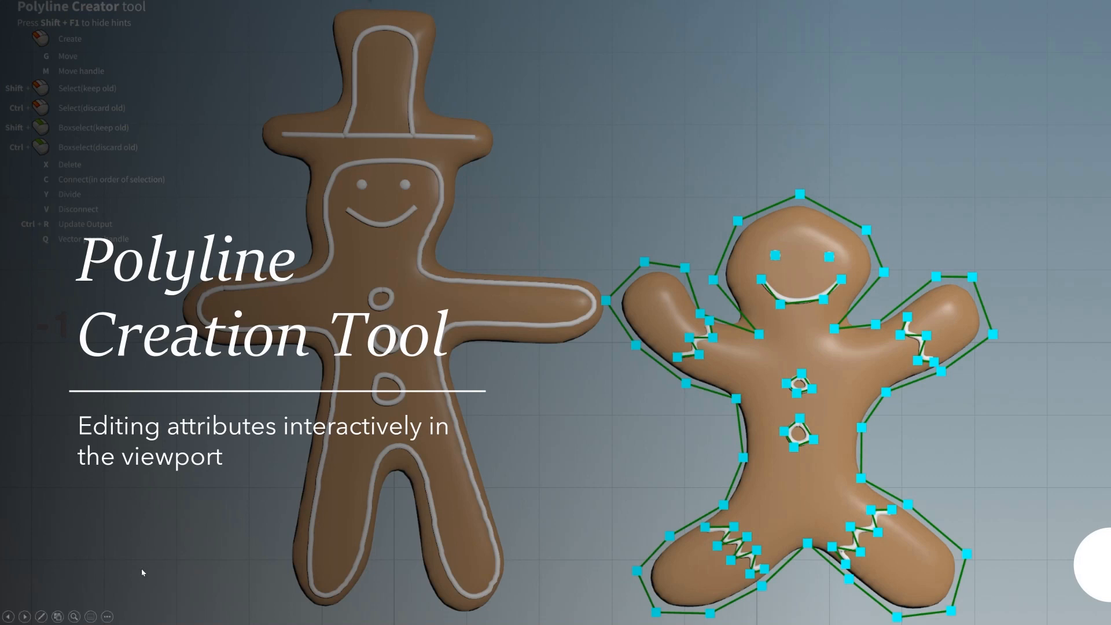
mouse_move(236, 470)
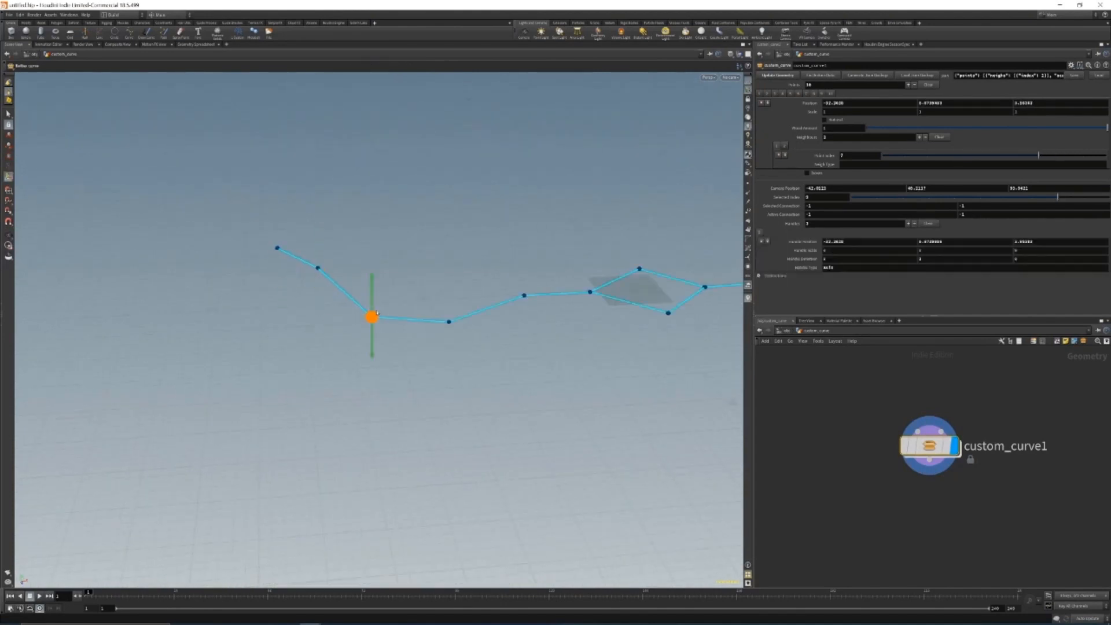
Drag two curve points so the polyline and its branch loop follow a new path.
drag(372, 317, 315, 339)
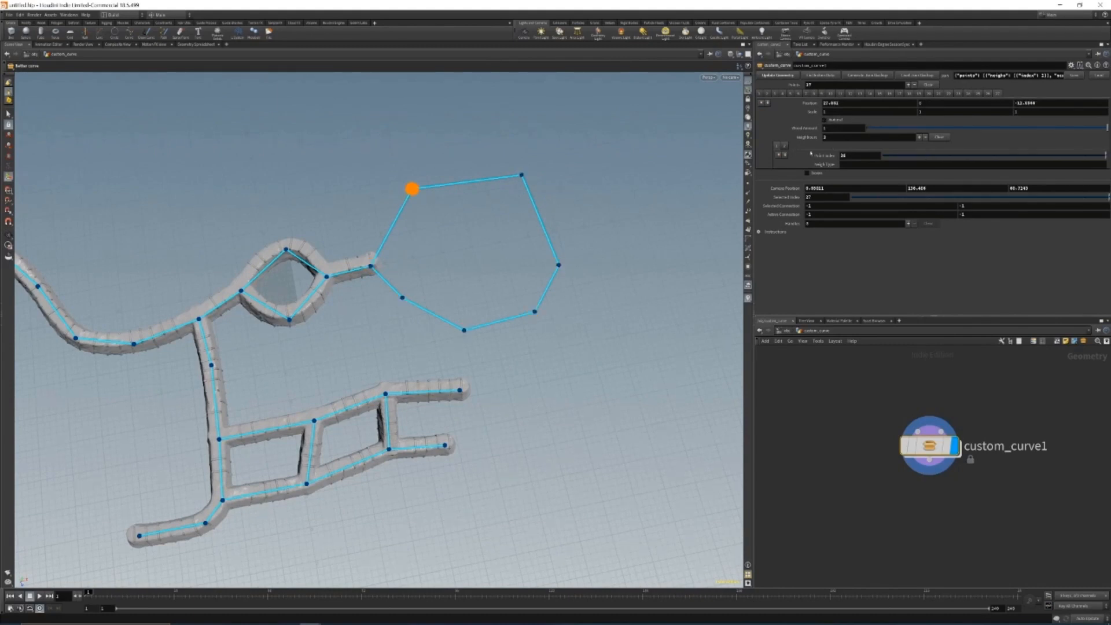
drag(412, 188, 558, 264)
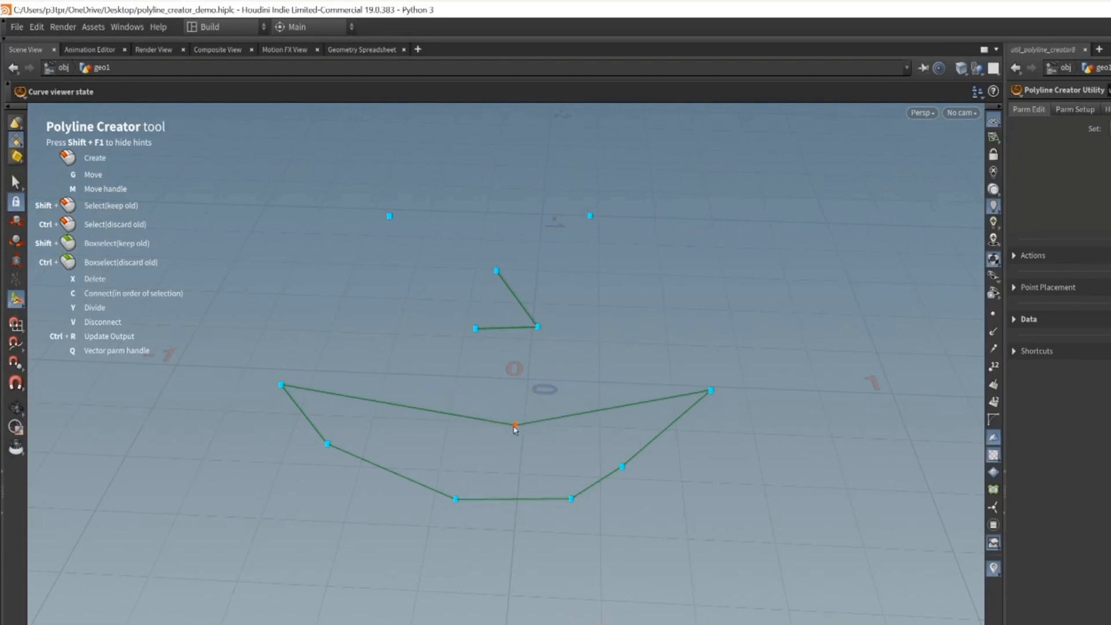
Enlarge the util_polyline_creator8 parameter panel to show its HDA settings.
drag(514, 424, 488, 418)
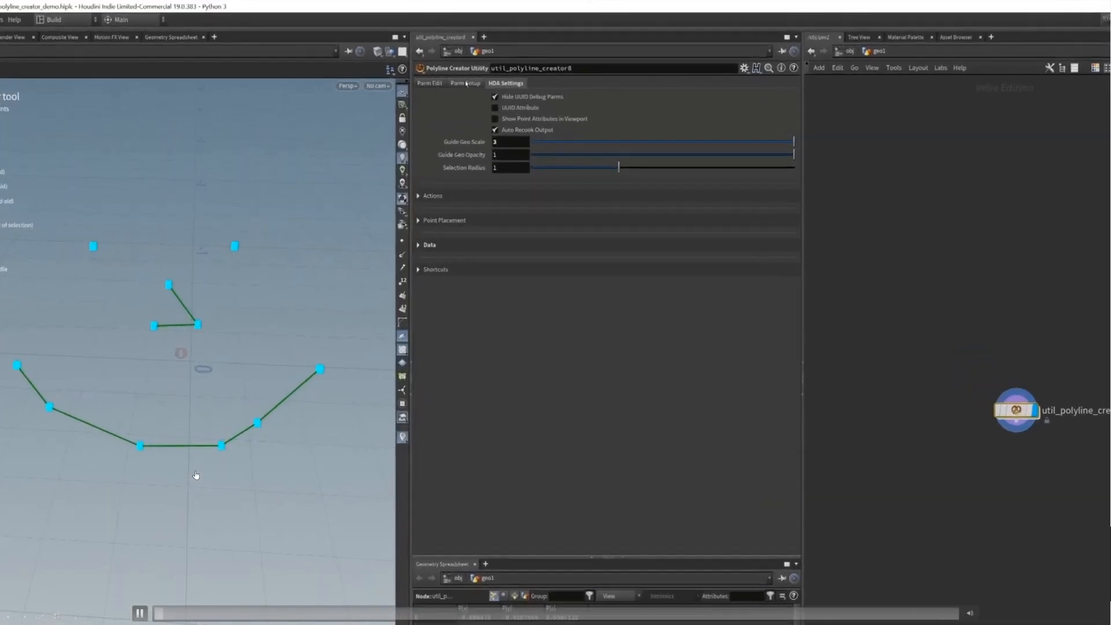
Create a Float custom parameter named customparm with its default value and range filled in.
click(465, 83)
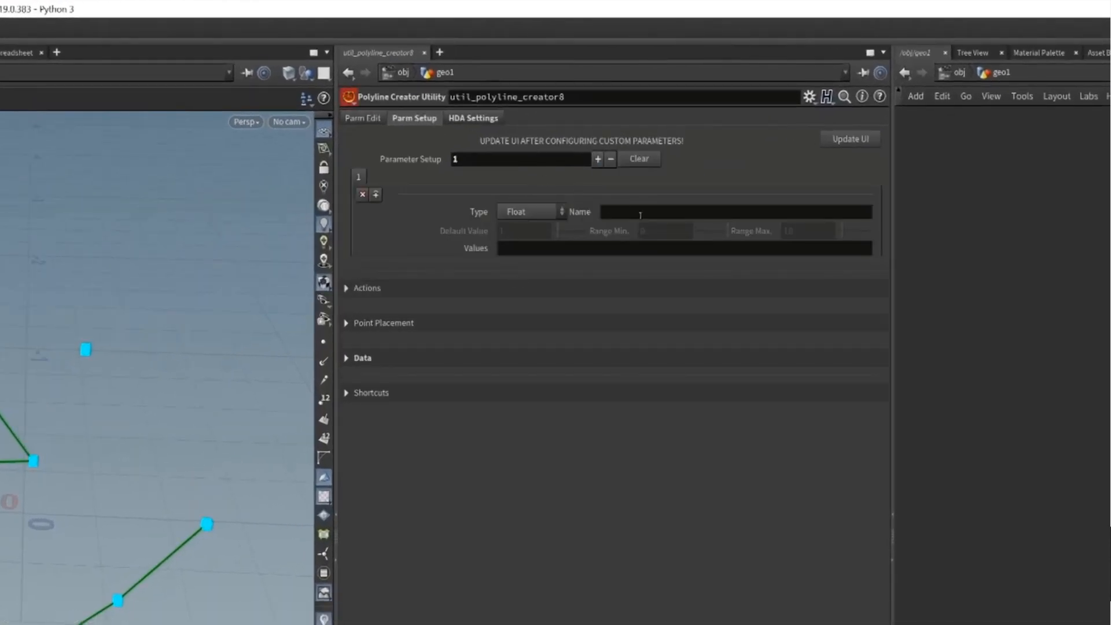
text(cusot)
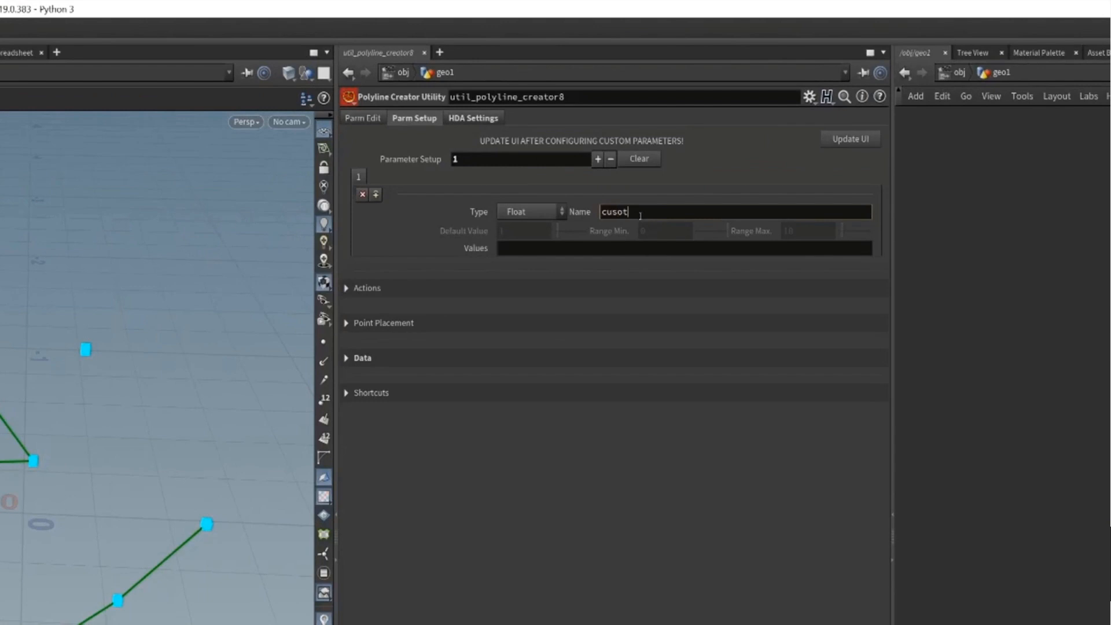
text(customparm)
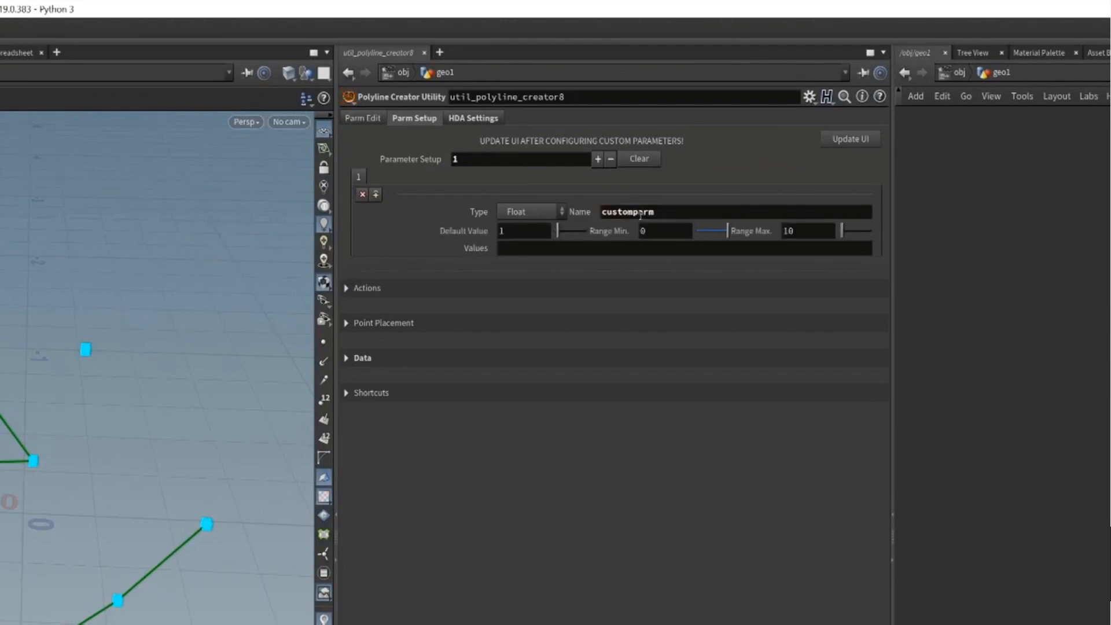
click(523, 230)
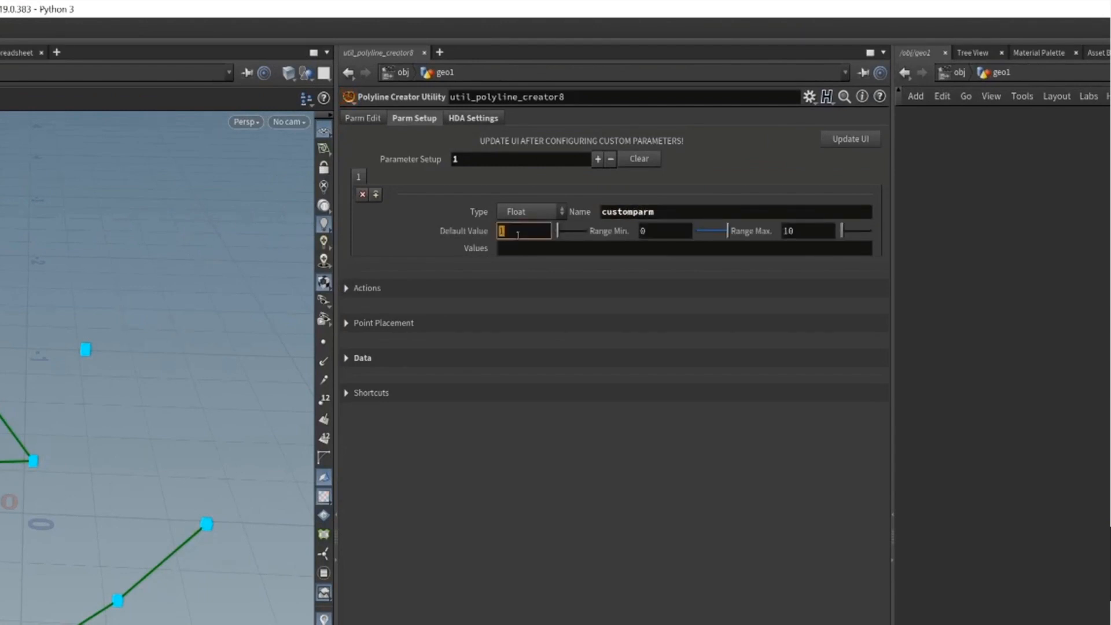
click(806, 232)
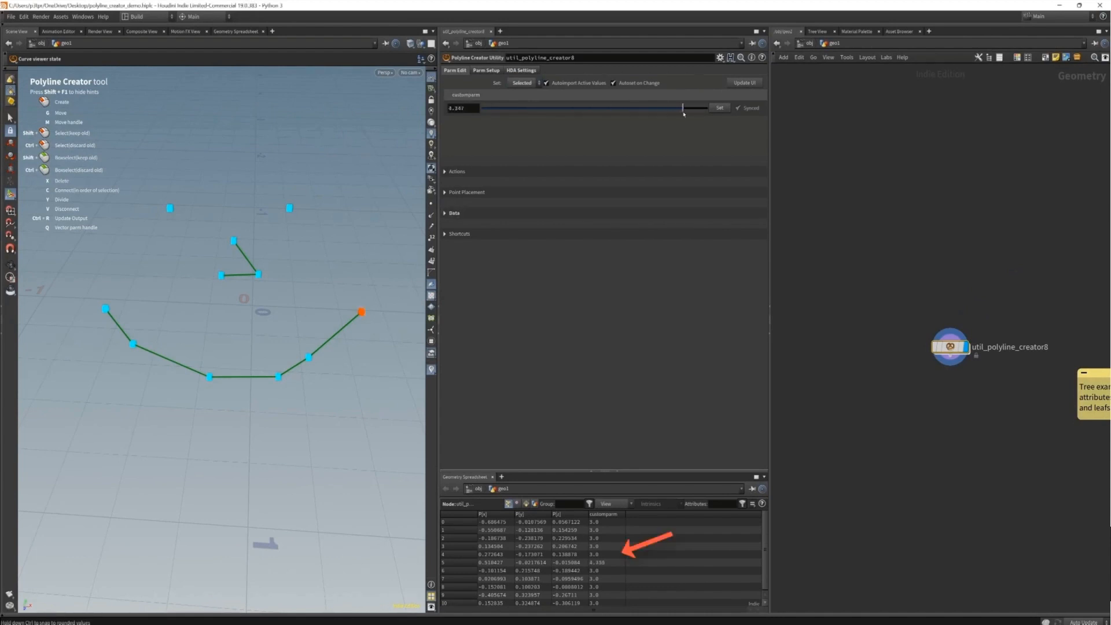
Give selected smile points varying customparm values around 4, such as 4.032 and 3.571.
drag(683, 108, 586, 107)
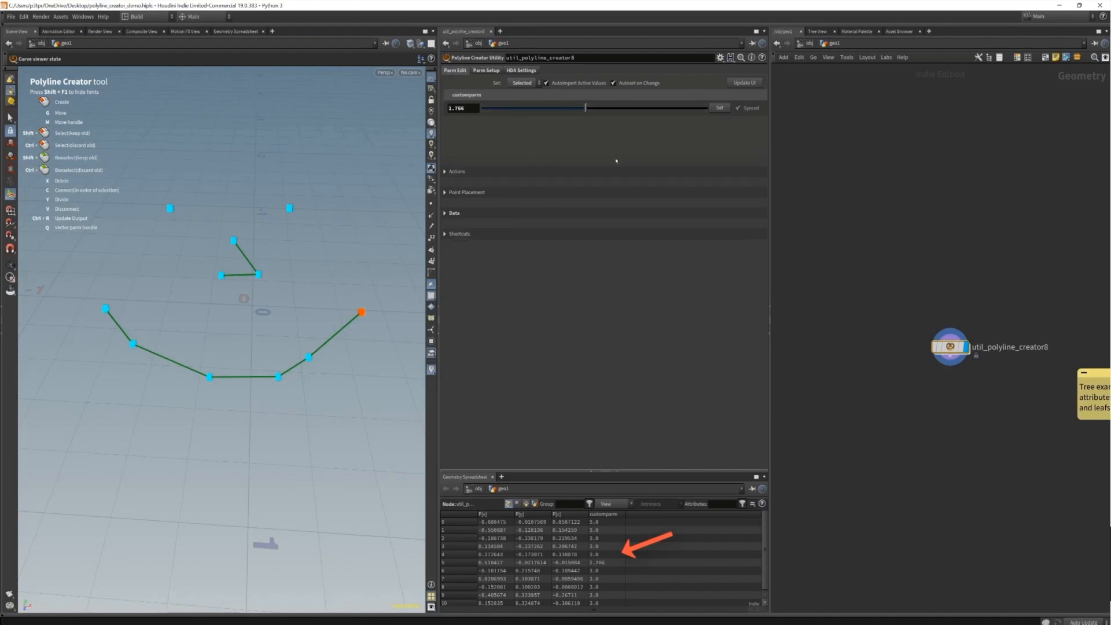
mouse_move(381, 387)
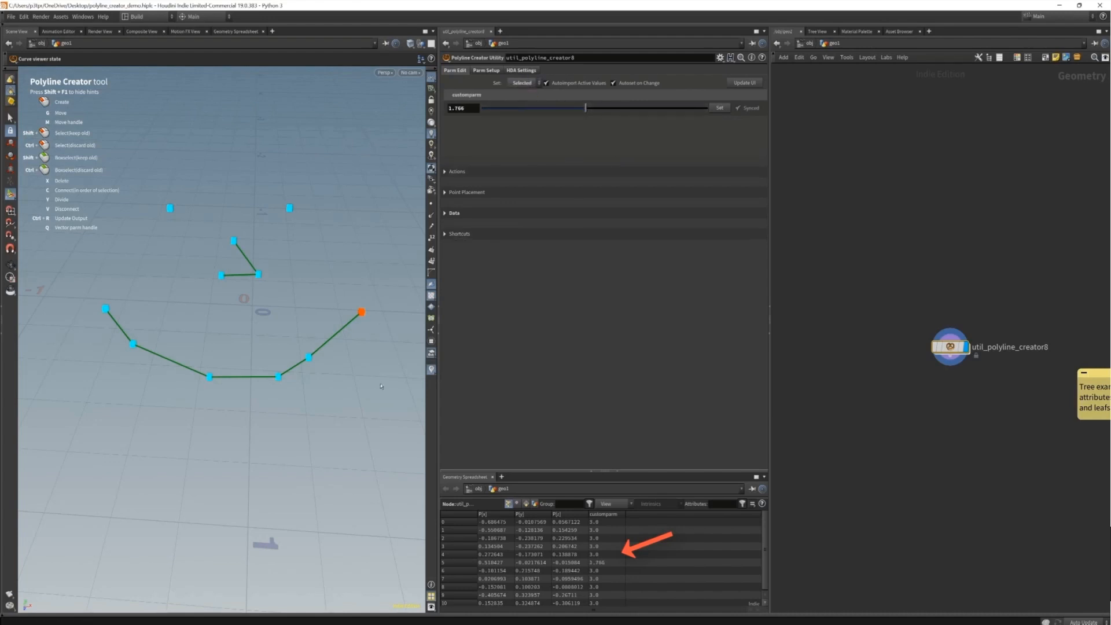
drag(585, 107, 626, 108)
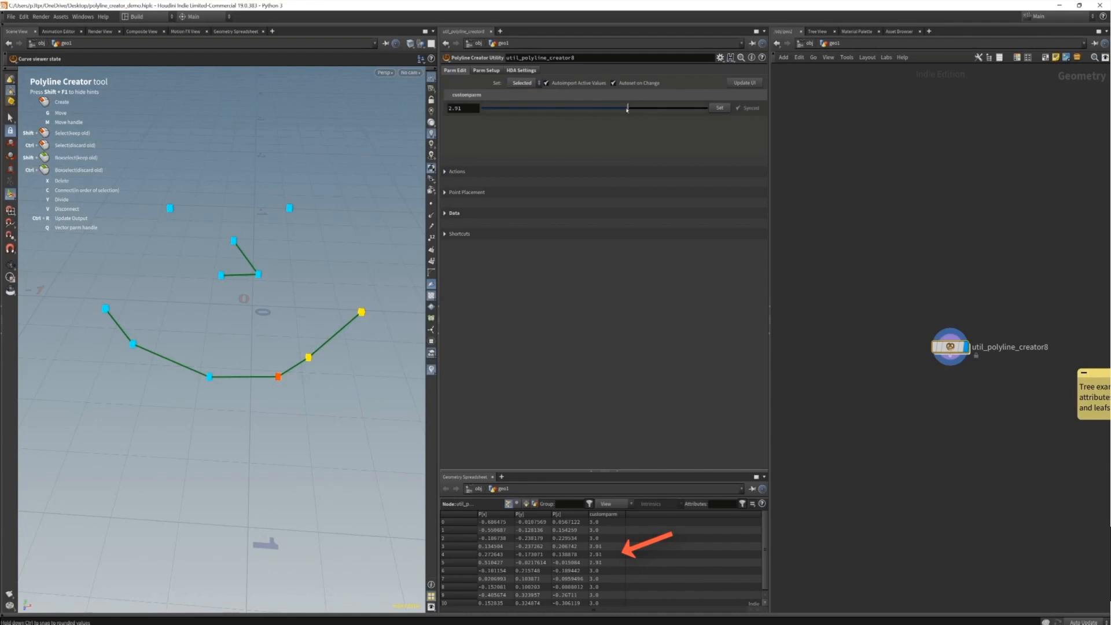
drag(626, 107, 563, 107)
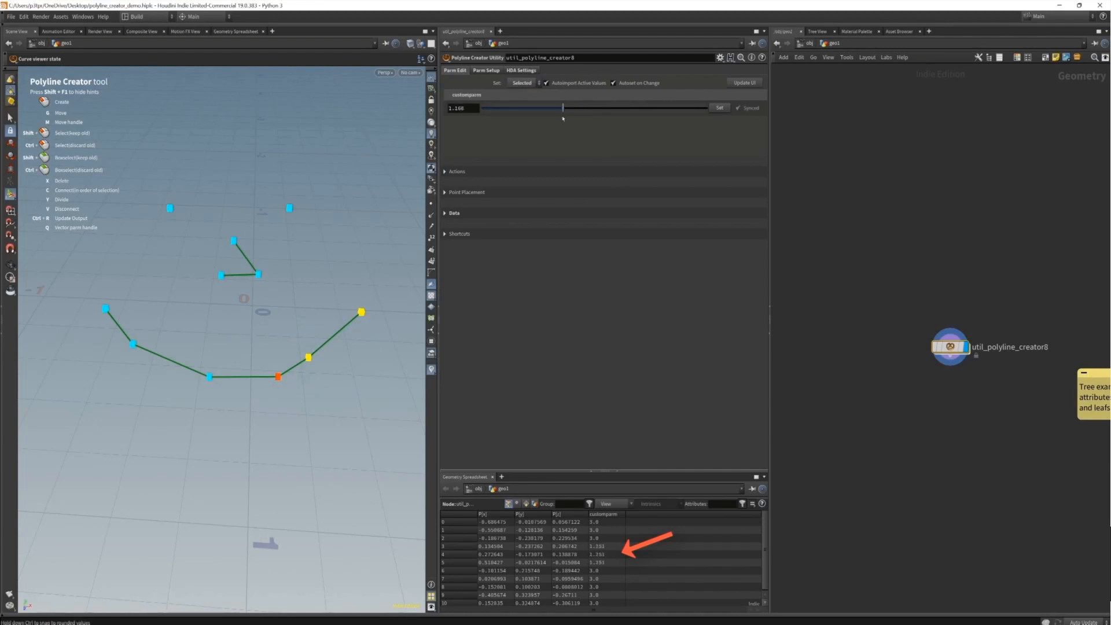
drag(564, 107, 651, 108)
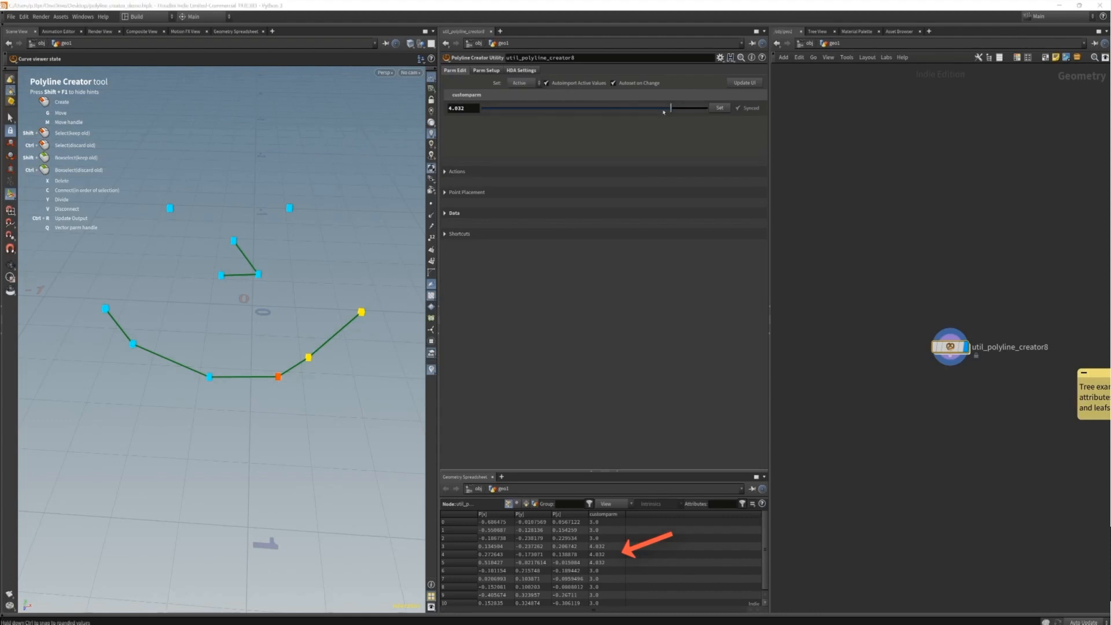
drag(662, 108, 558, 108)
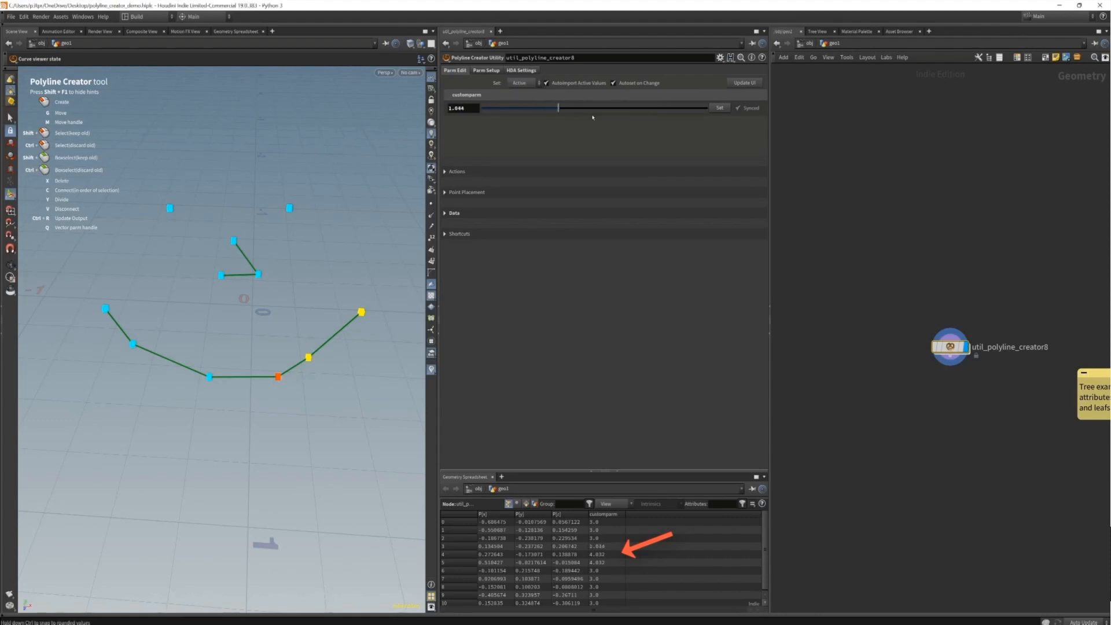
drag(557, 107, 653, 108)
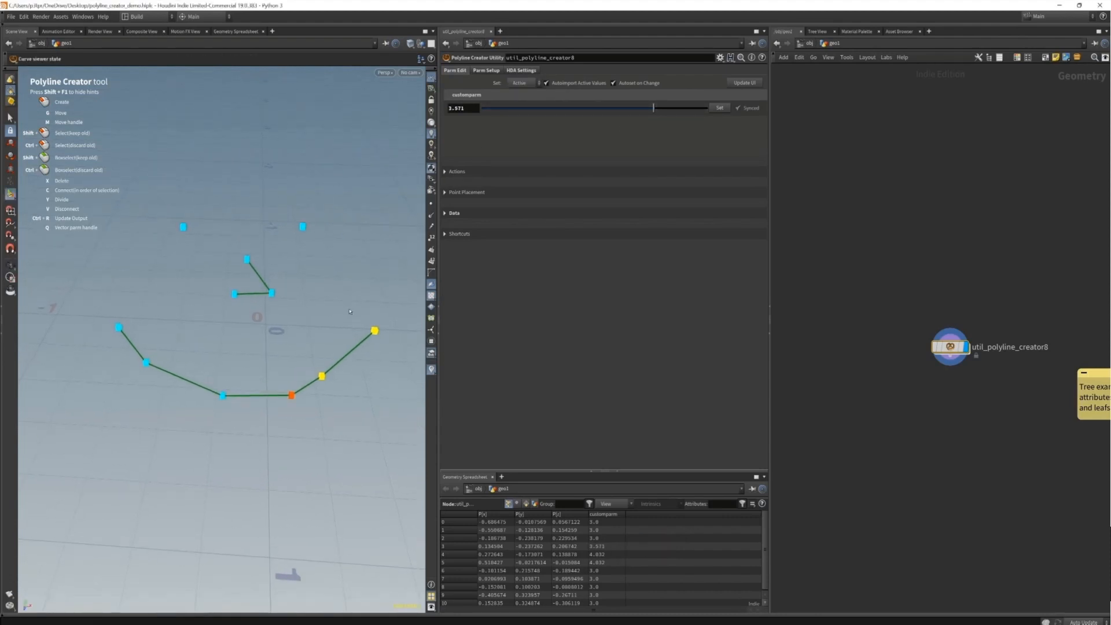
click(486, 69)
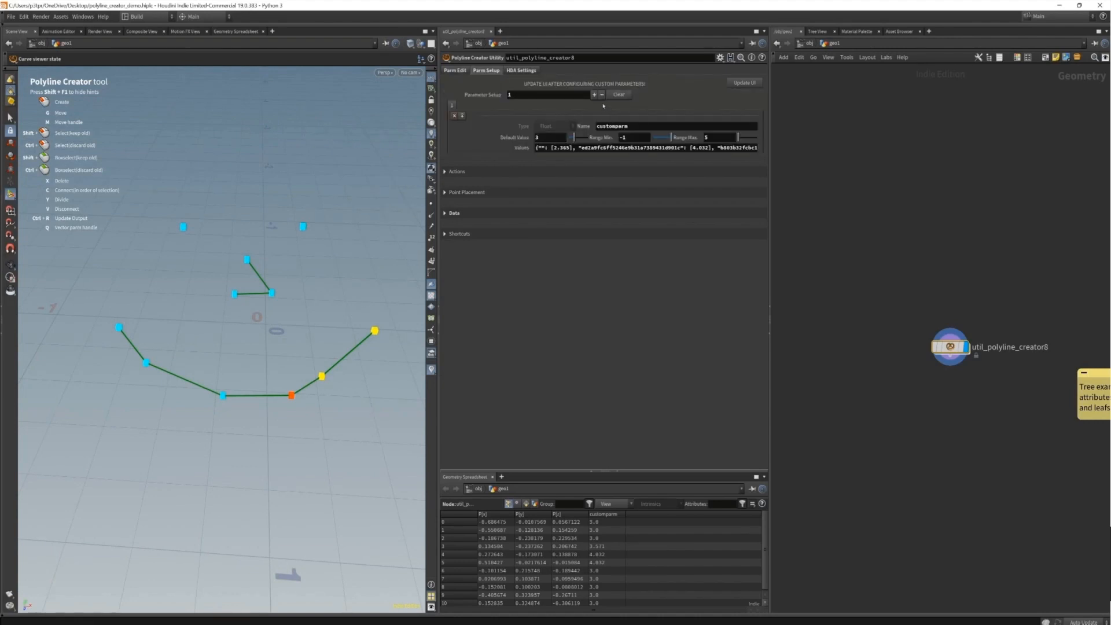
Define a String parameter named type with default value test.
click(554, 126)
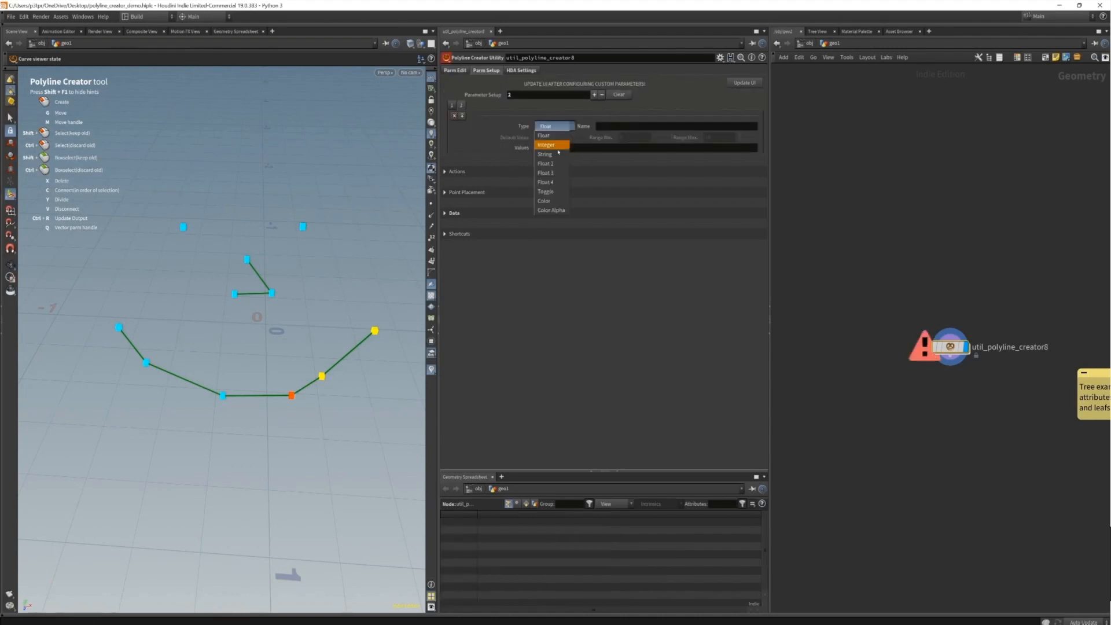
click(545, 153)
text(type)
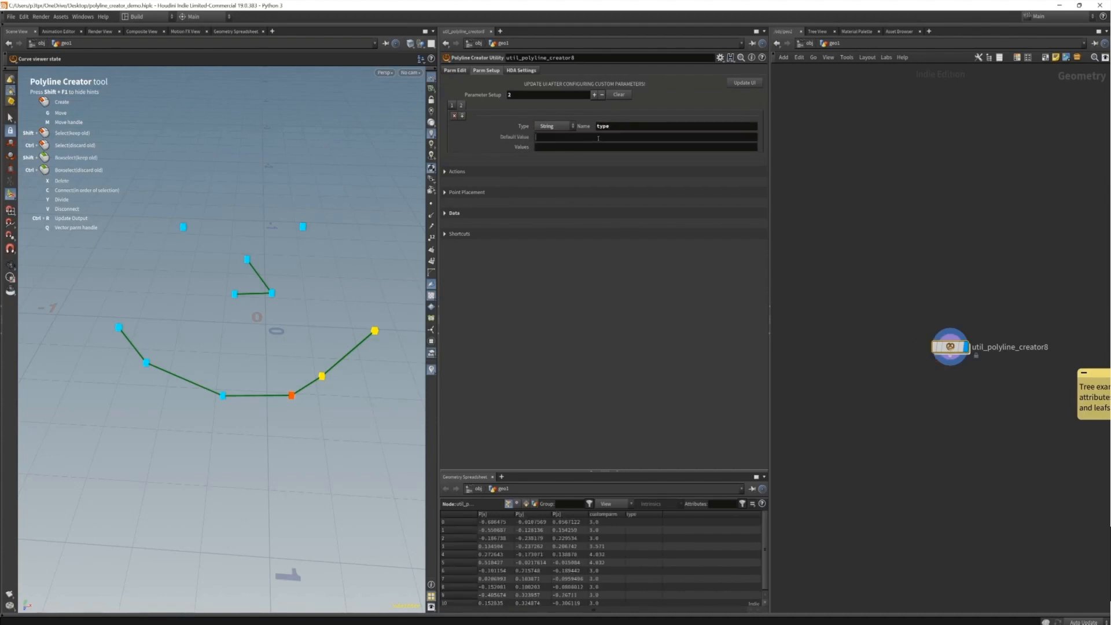
text(test)
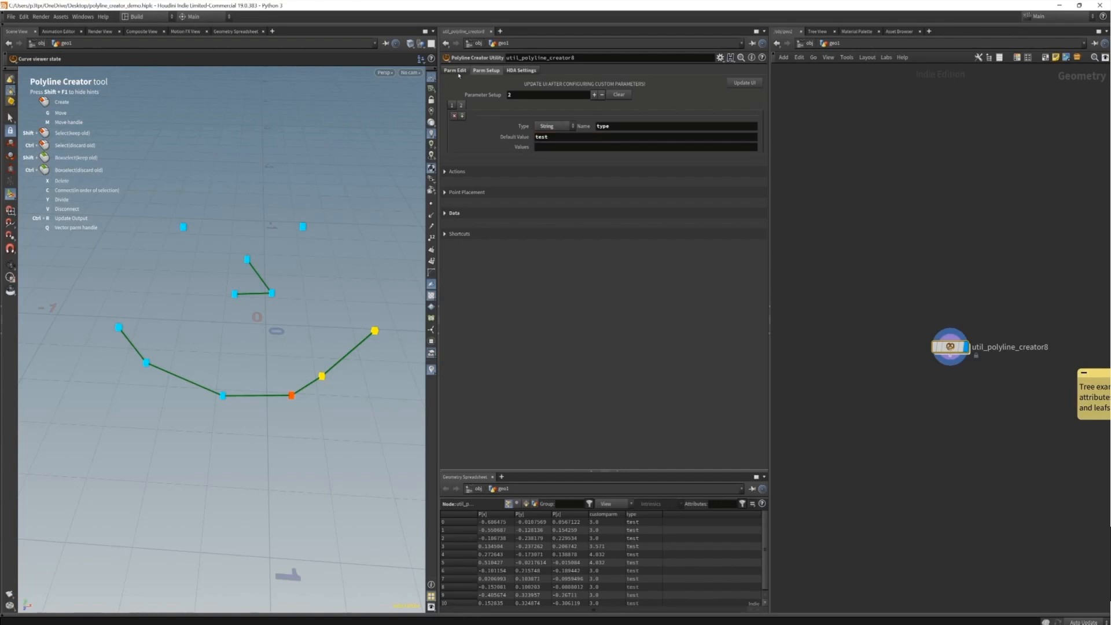
Set individual points' type values to test2 and test23 in Parm Edit.
click(484, 70)
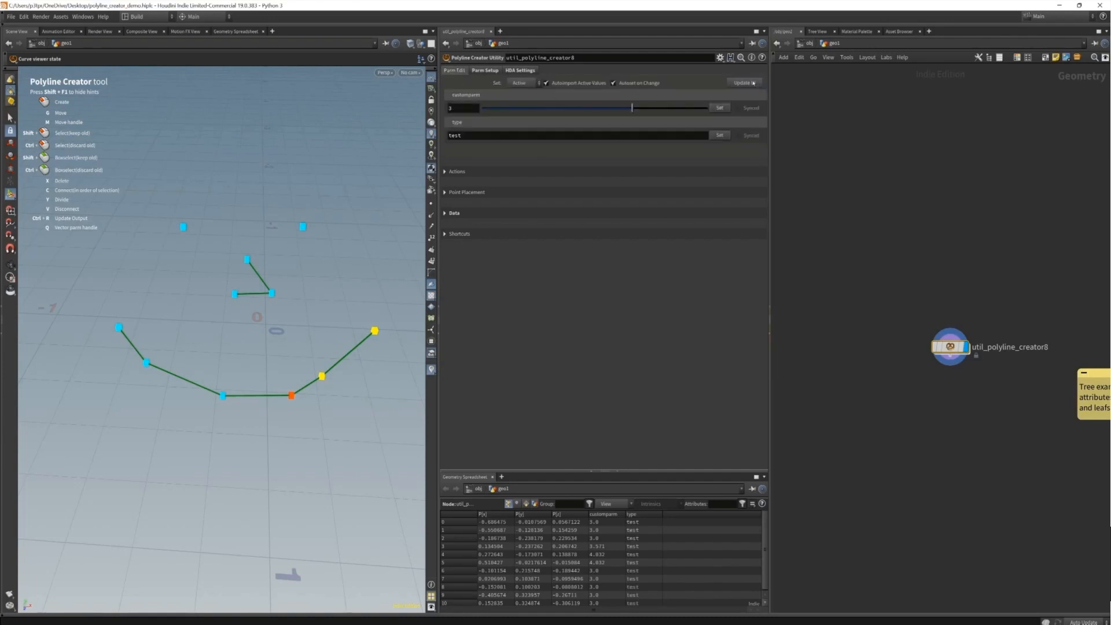
mouse_move(386, 346)
text(2)
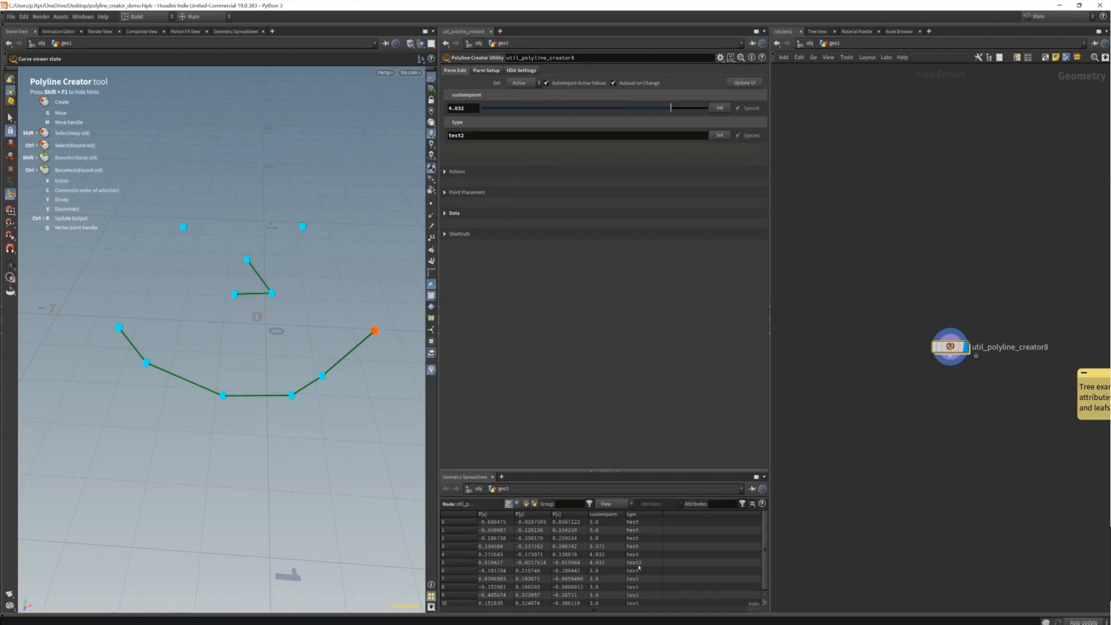
click(292, 394)
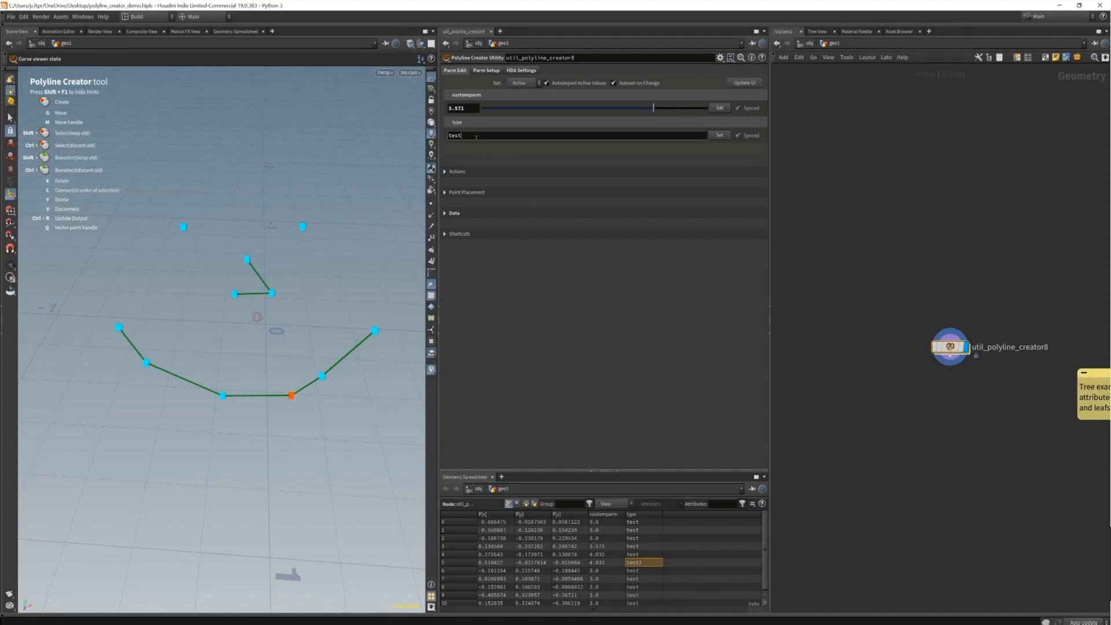
text(23)
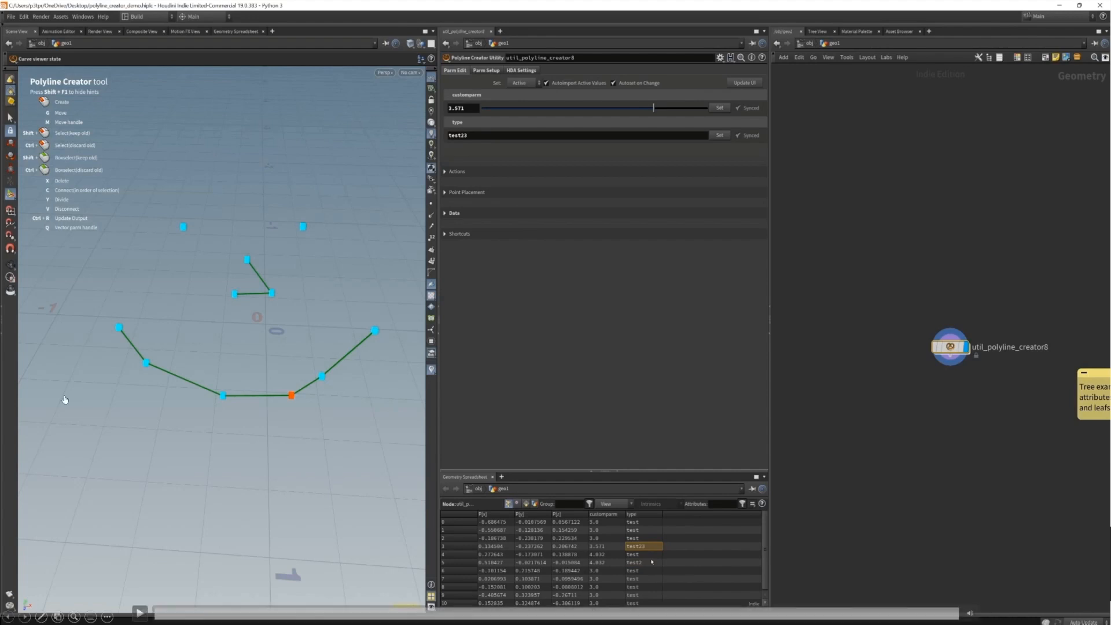
mouse_move(65, 516)
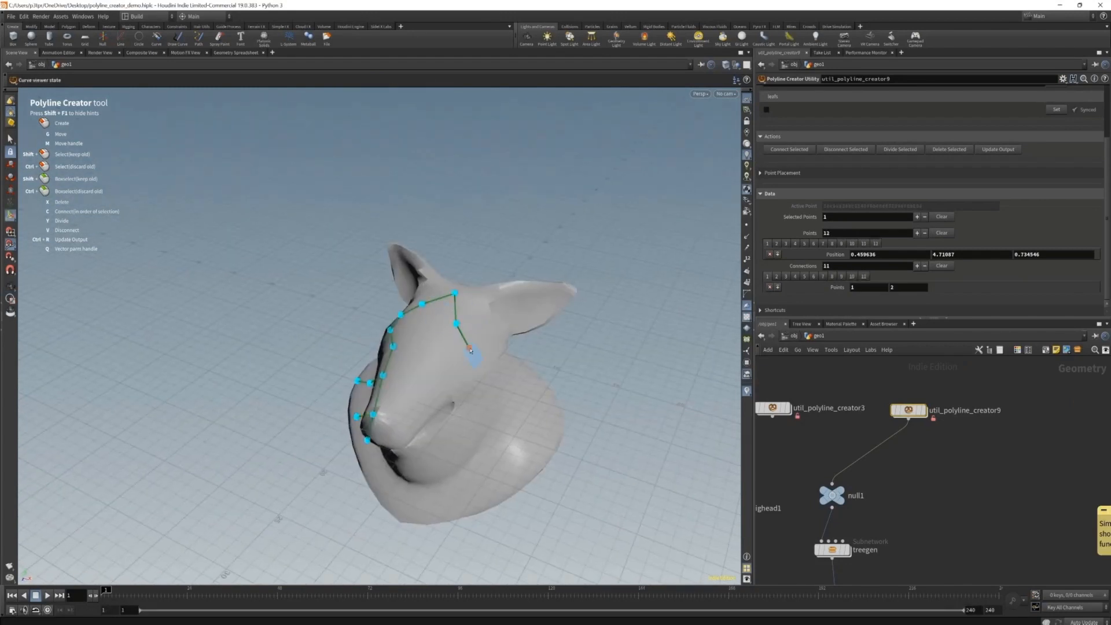
Add another branch point on the head mesh so treegen grows a brown branch there.
click(472, 462)
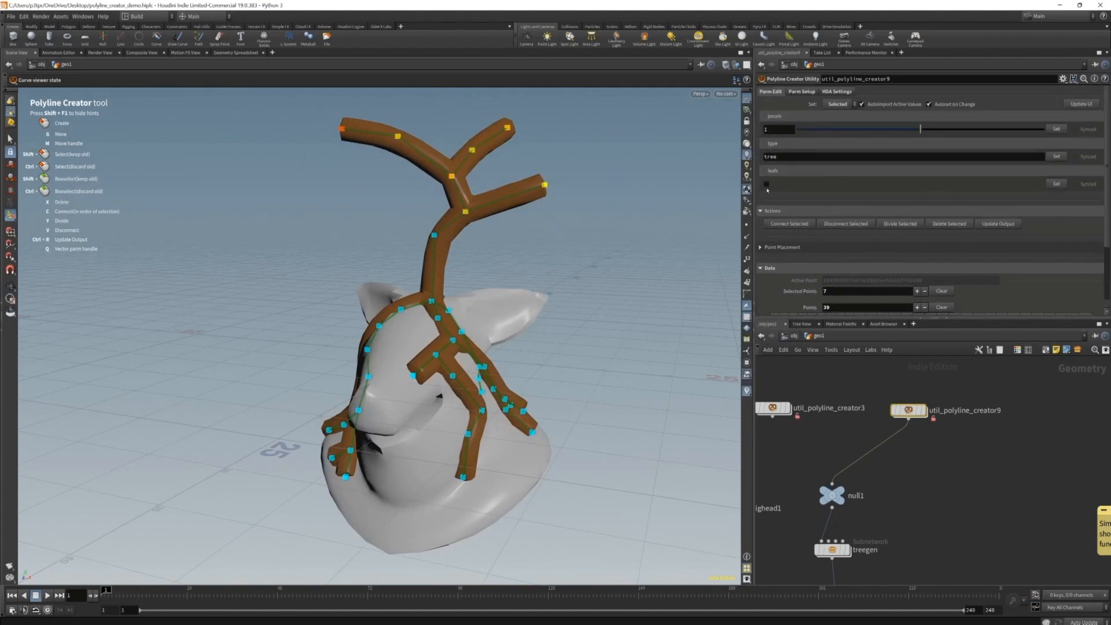
Enable leafs, then pull a new side branch off the trunk with pscale lowered to 0.26.
click(766, 184)
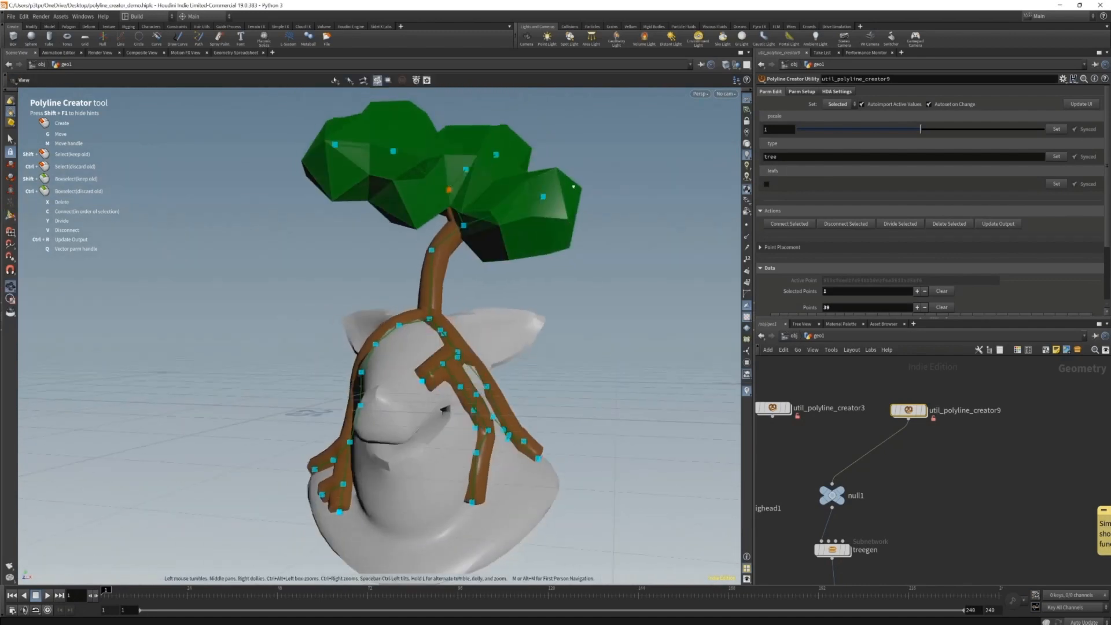
drag(304, 320, 634, 518)
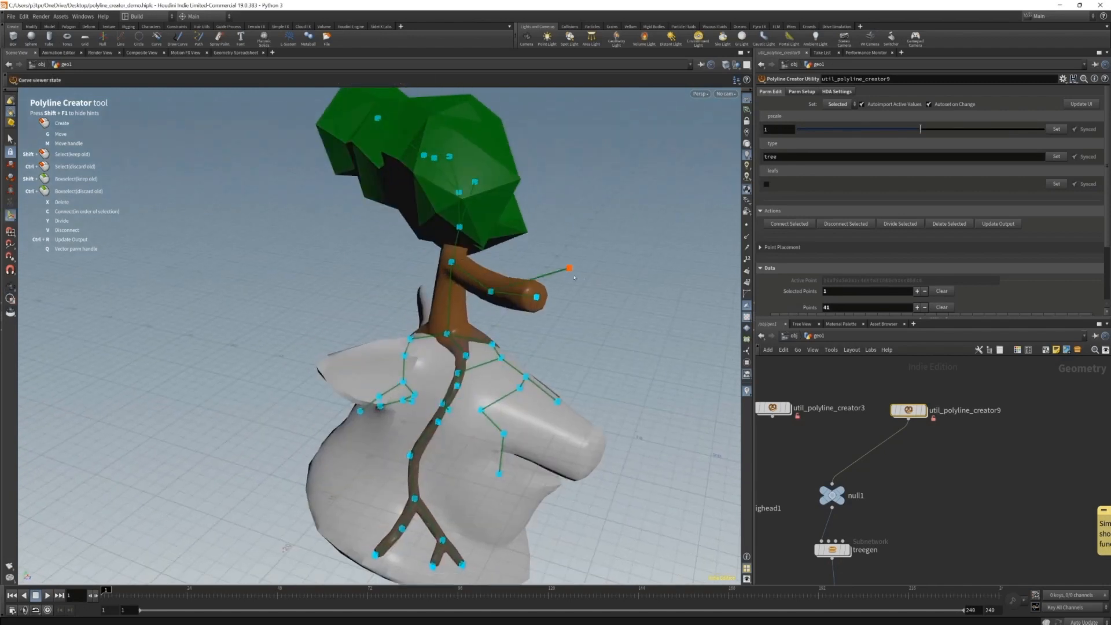
drag(920, 129, 827, 128)
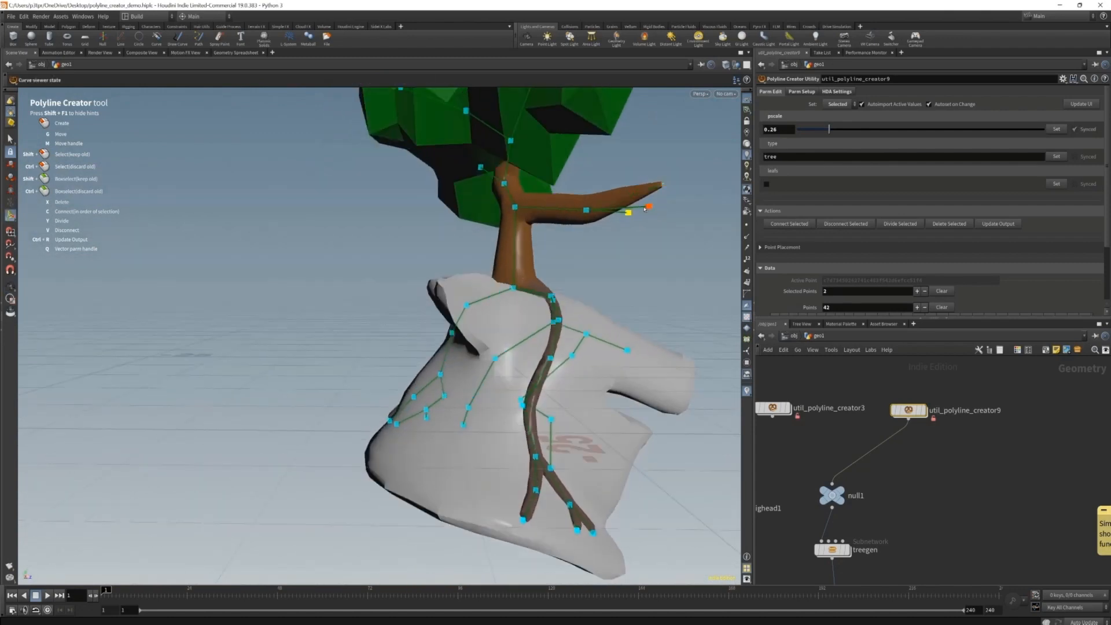
drag(809, 128, 860, 128)
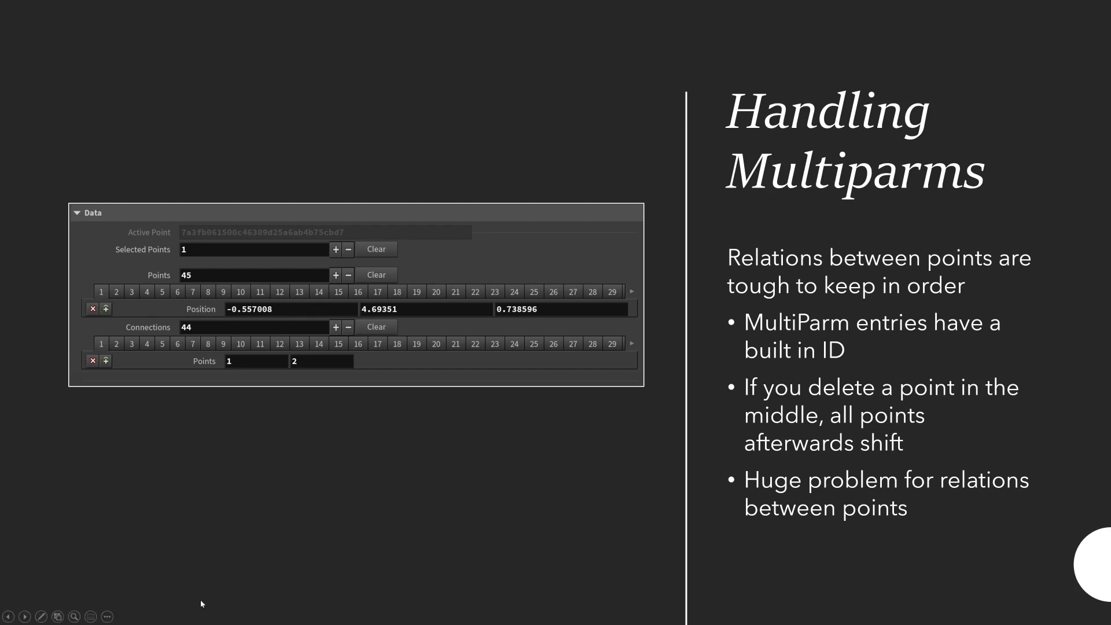
mouse_move(328, 521)
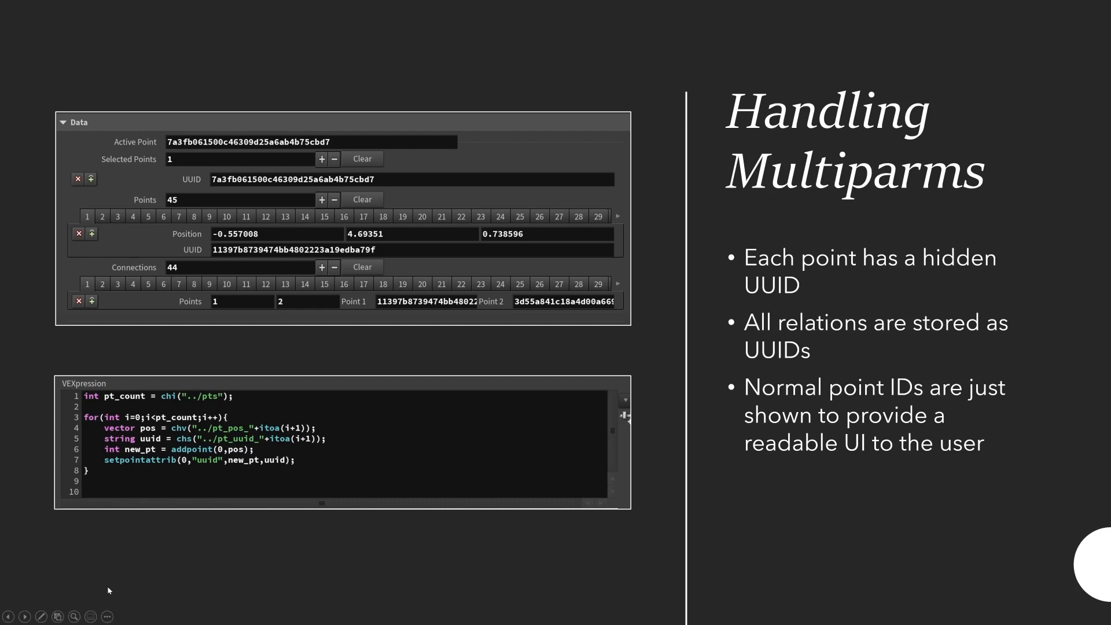
Advance to the next Handling Multiparms slide about hidden point UUIDs.
key(Right)
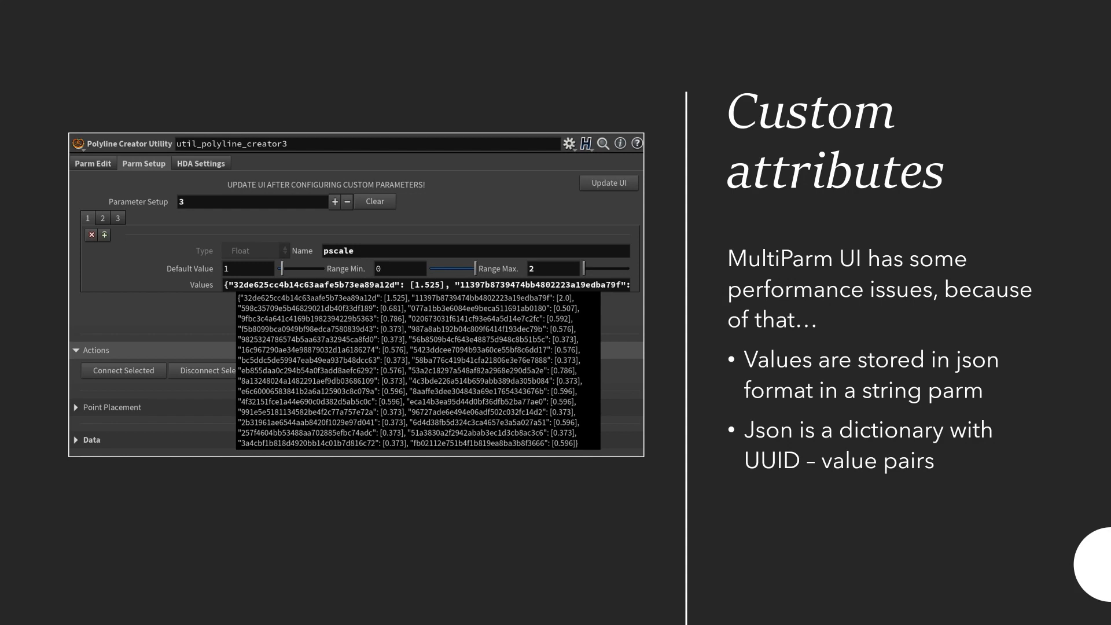
mouse_move(401, 508)
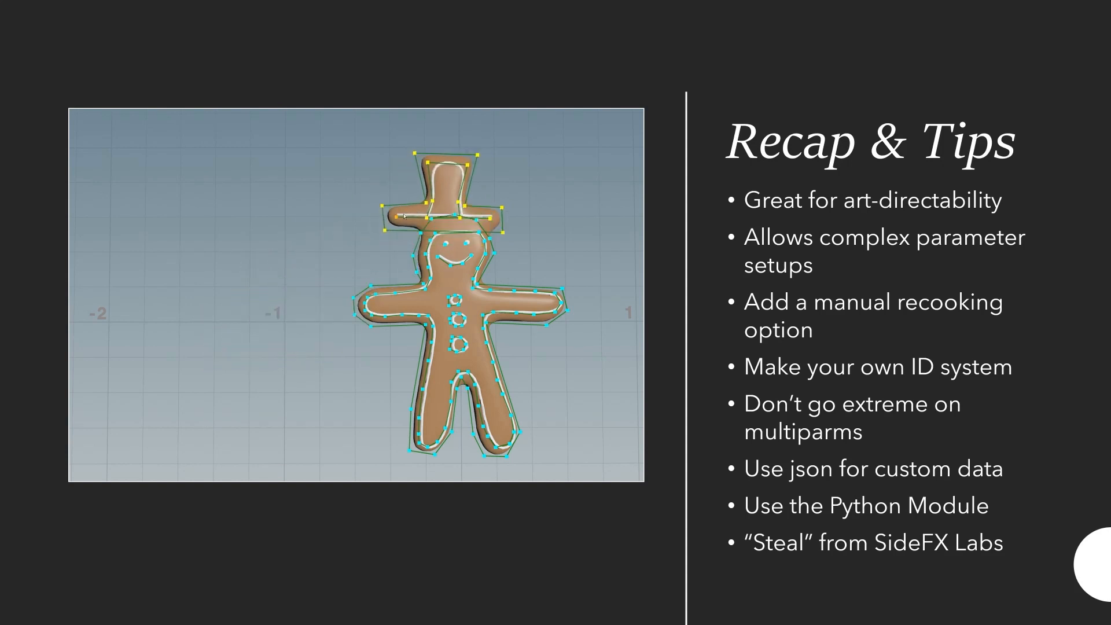
Drag the hat polyline's points off the gingerbread man's head to his left.
drag(439, 198, 254, 298)
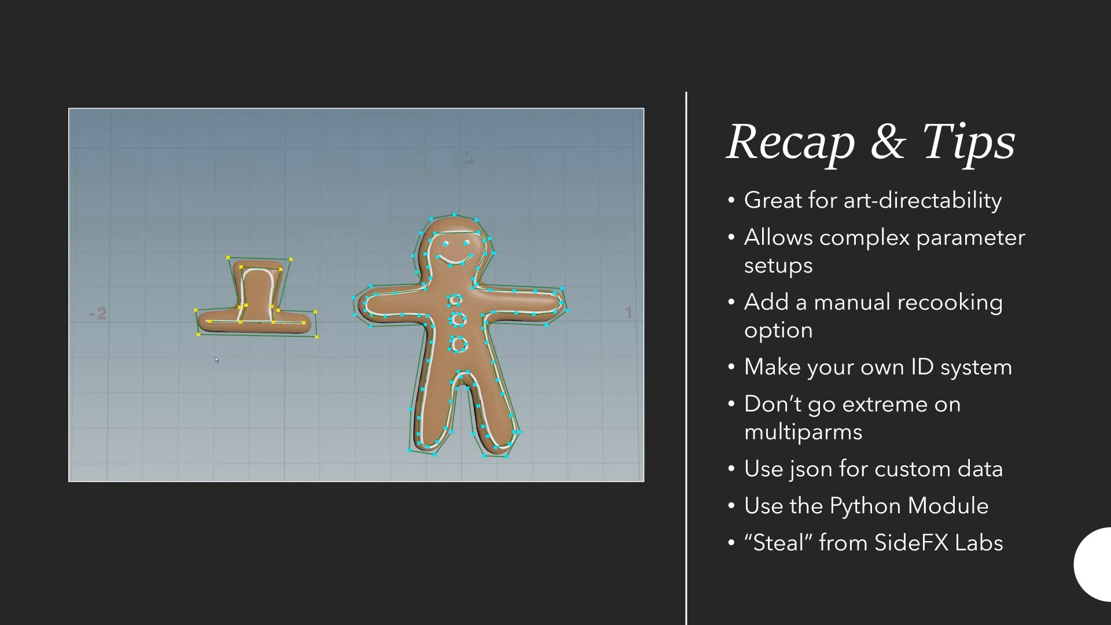